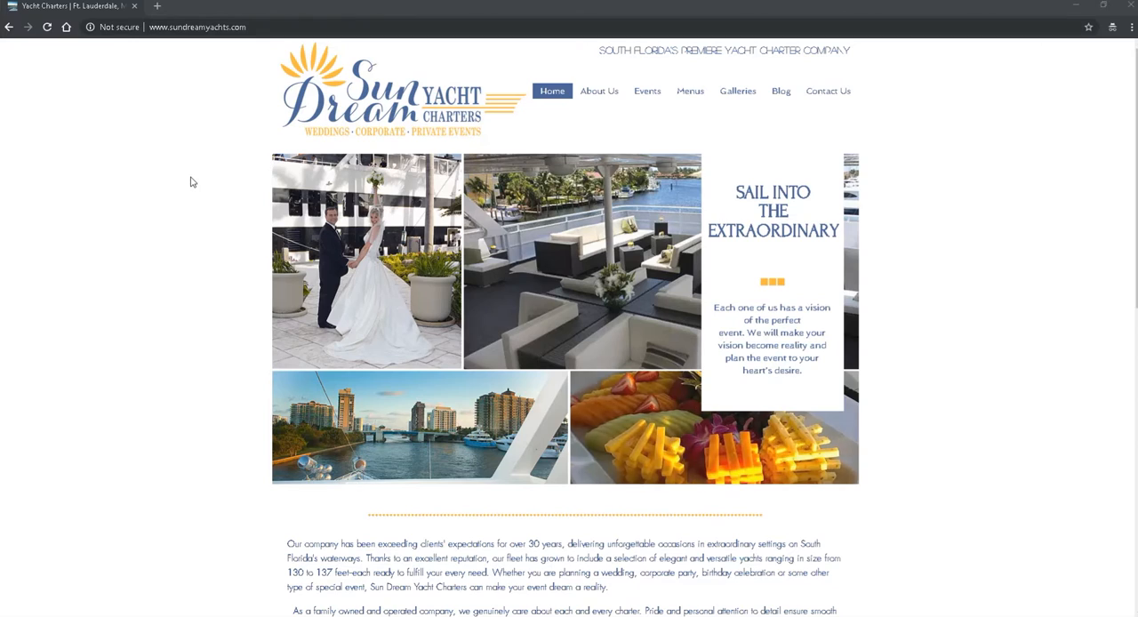
# - Open Galleries > Virtual Tours and inspect the broken tour frame
pyautogui.click(737, 91)
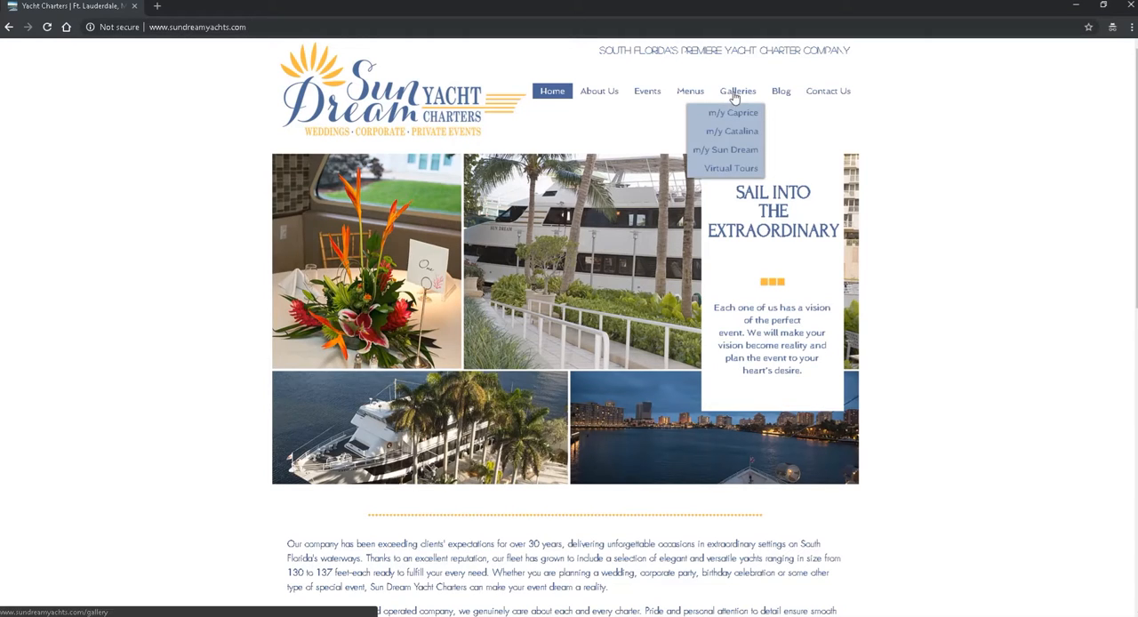
pyautogui.click(730, 168)
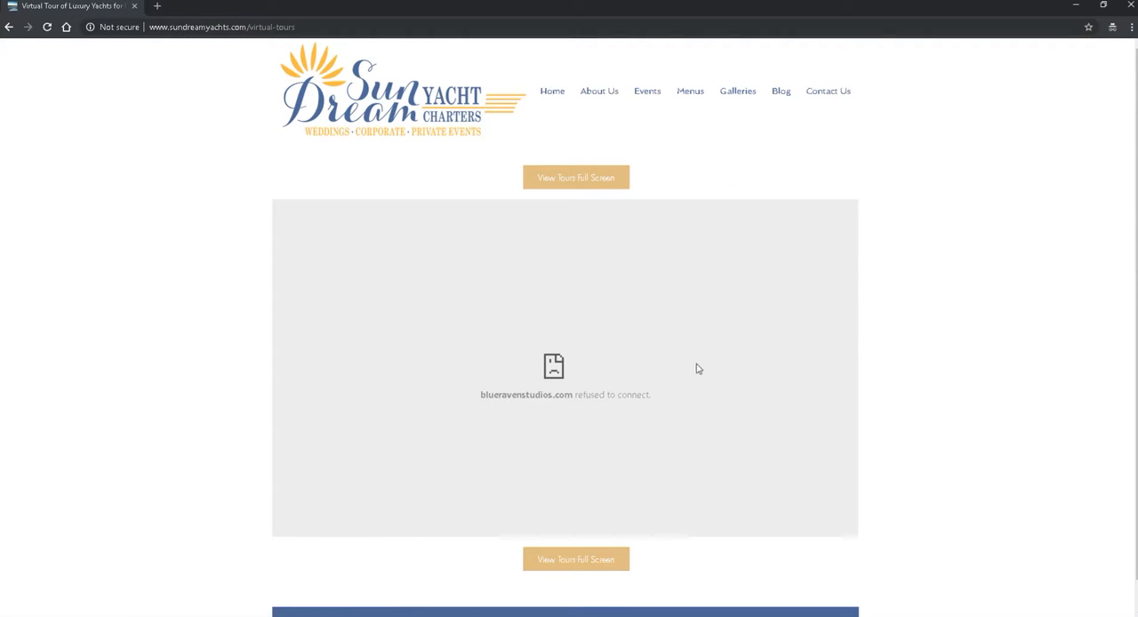
pyautogui.rightClick(699, 368)
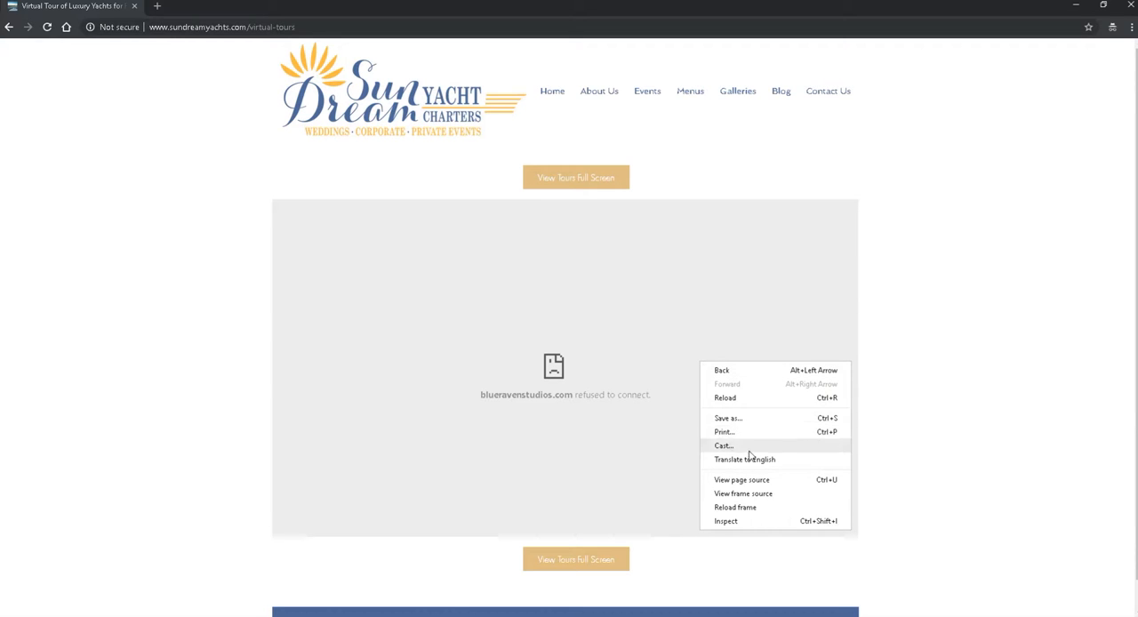
pyautogui.click(726, 521)
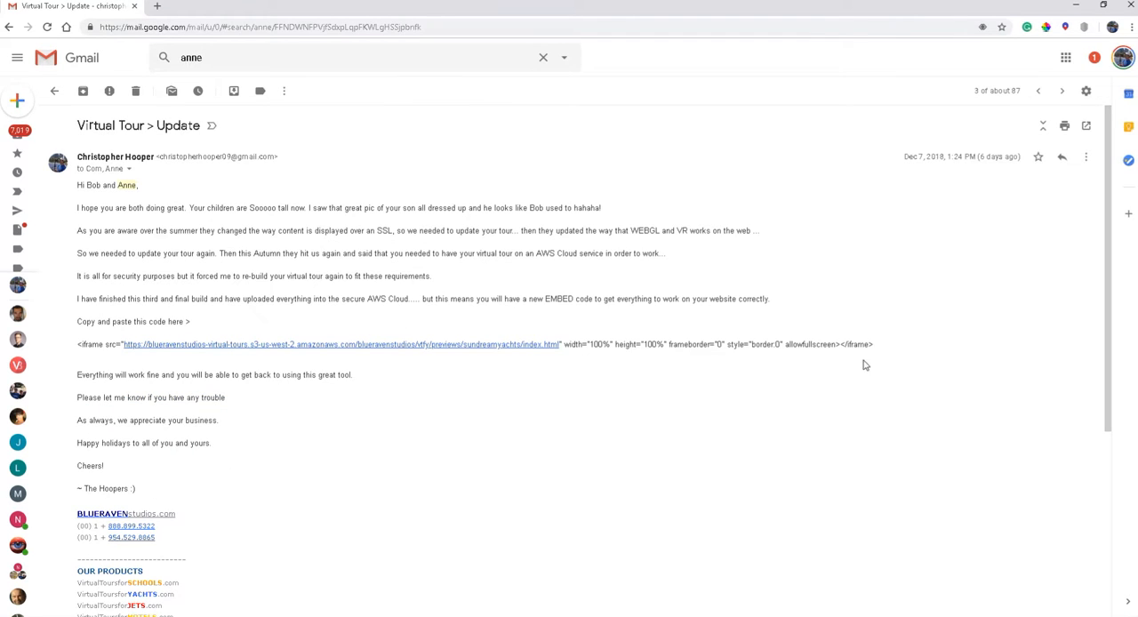
# - Highlight the new iframe embed code in the Virtual Tour > Update email
pyautogui.moveTo(180, 344); pyautogui.dragTo(872, 344)
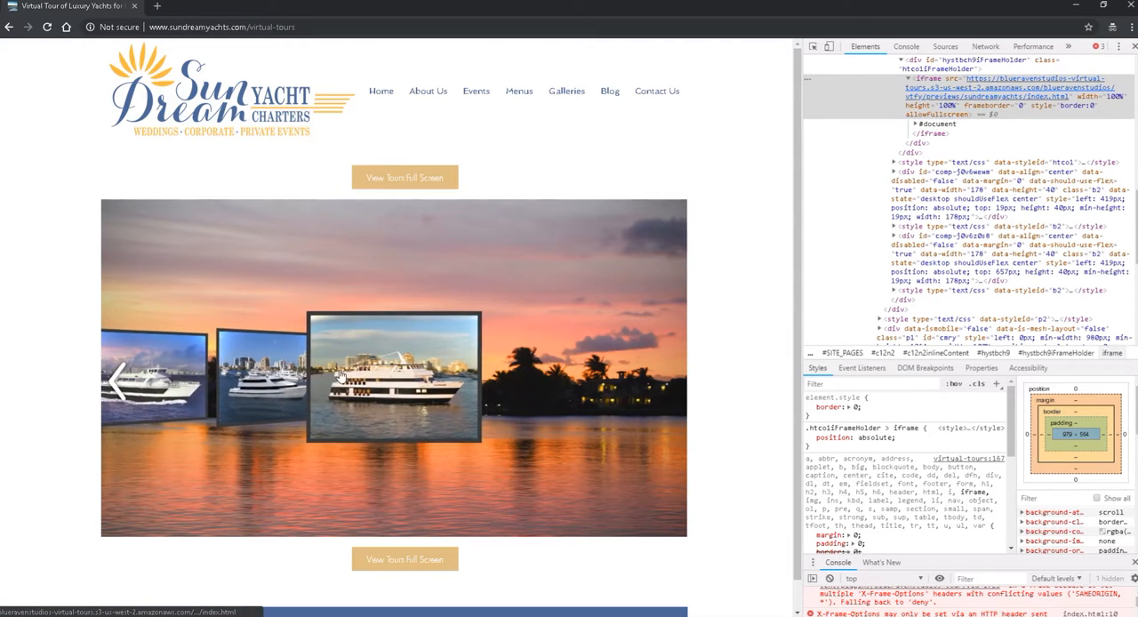
# - Apply the pasted amazonaws embed code to the tour iframe in the Elements panel
pyautogui.click(394, 374)
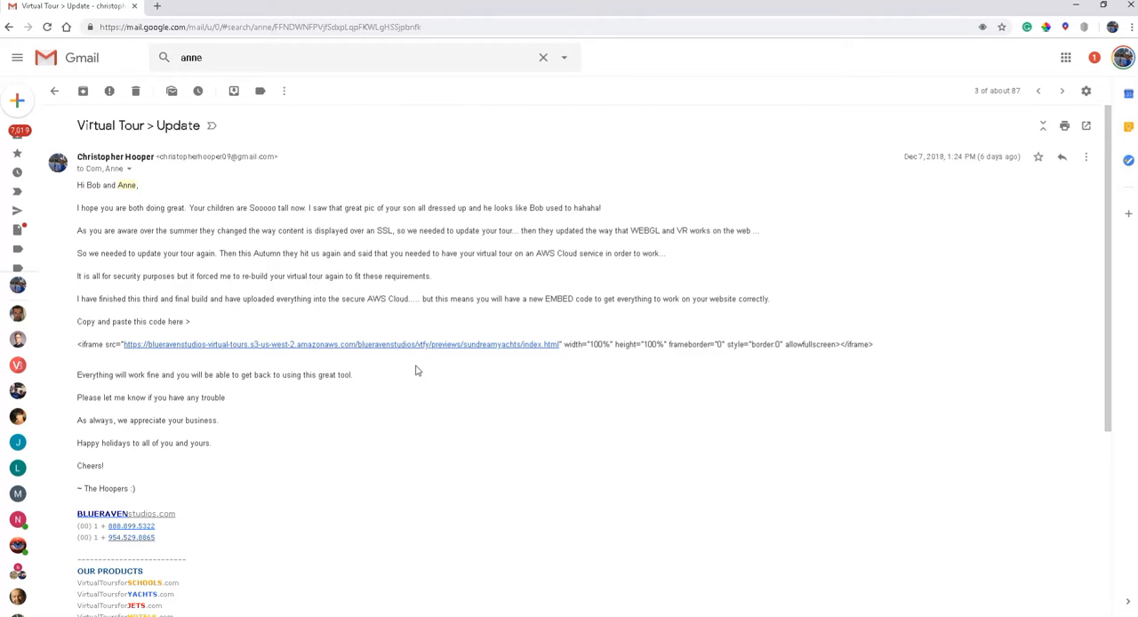
pyautogui.moveTo(560, 344)
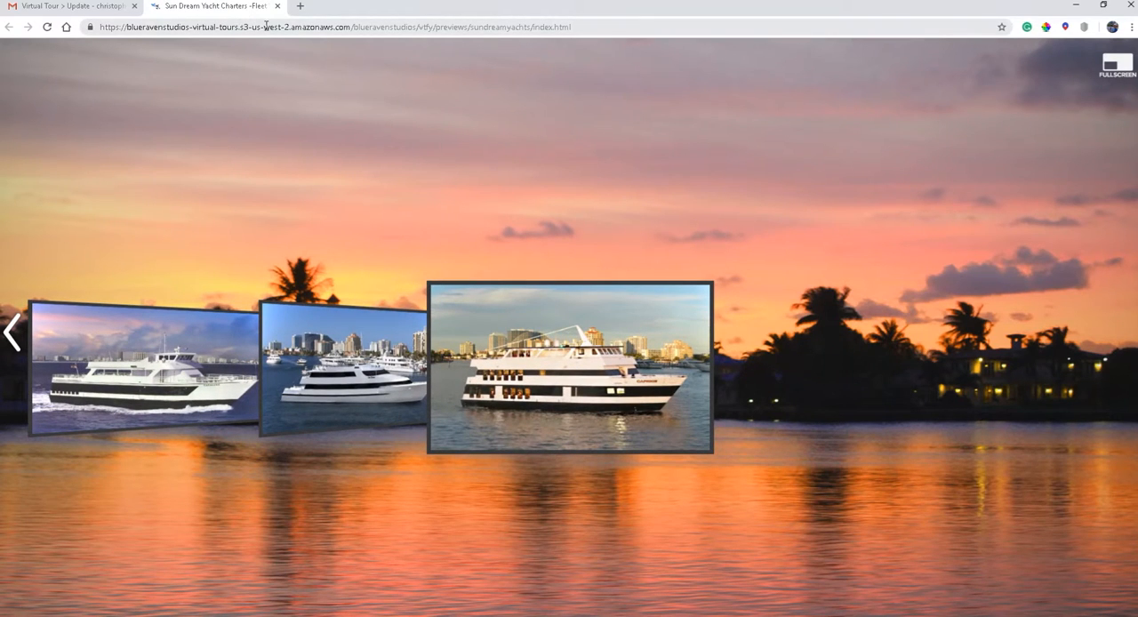
# - Select the standalone tour's amazonaws address in the address bar and bring up its copy menu
pyautogui.click(267, 27)
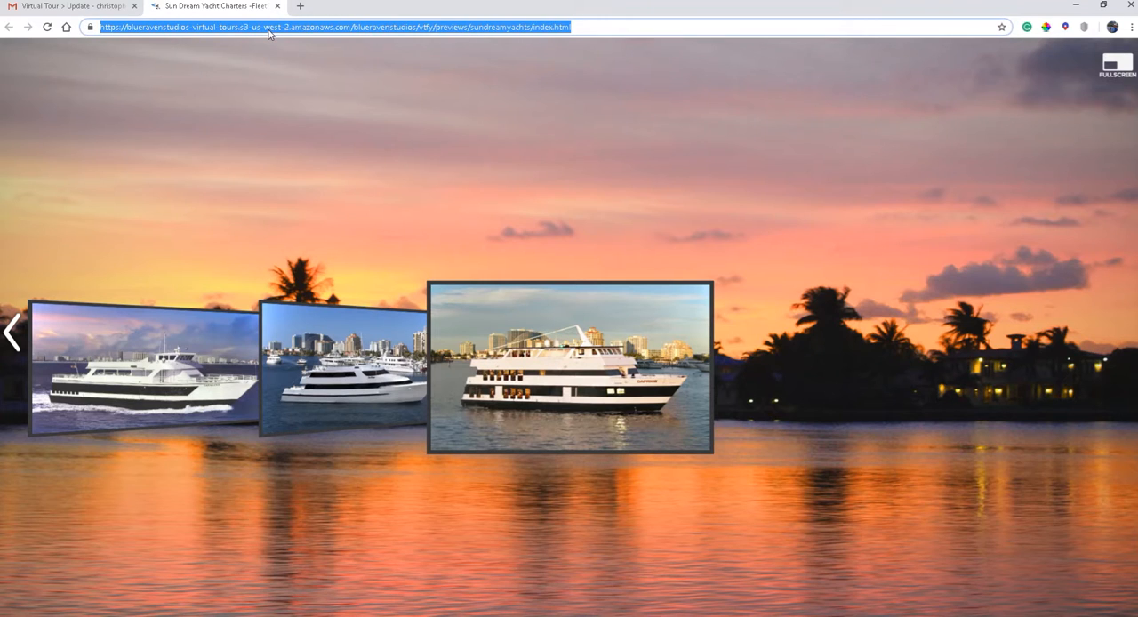
pyautogui.rightClick(276, 27)
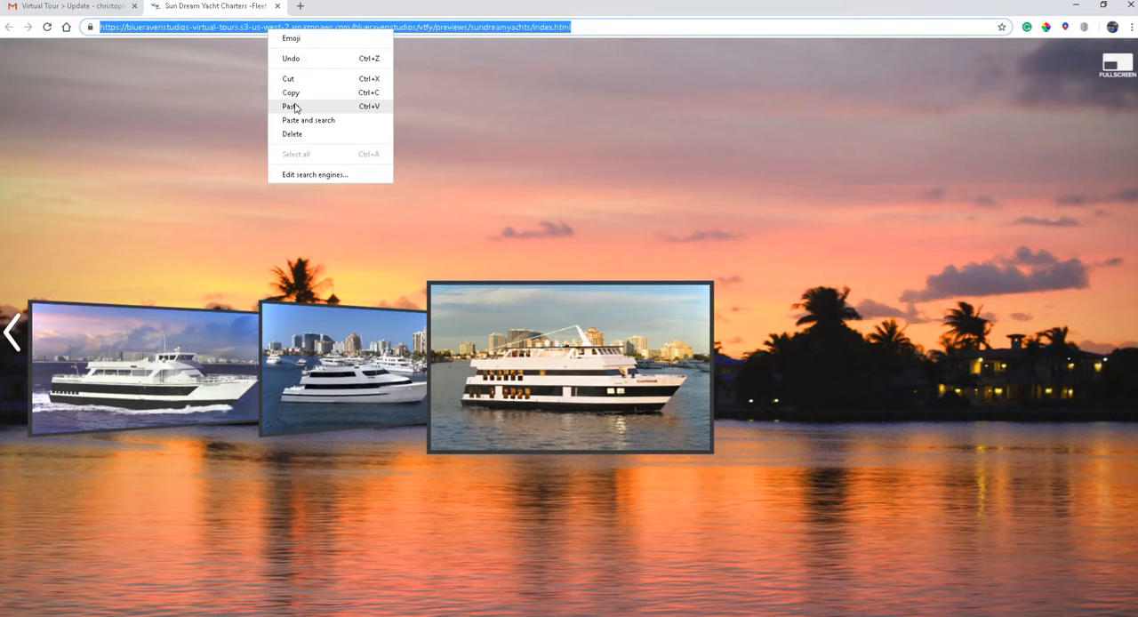